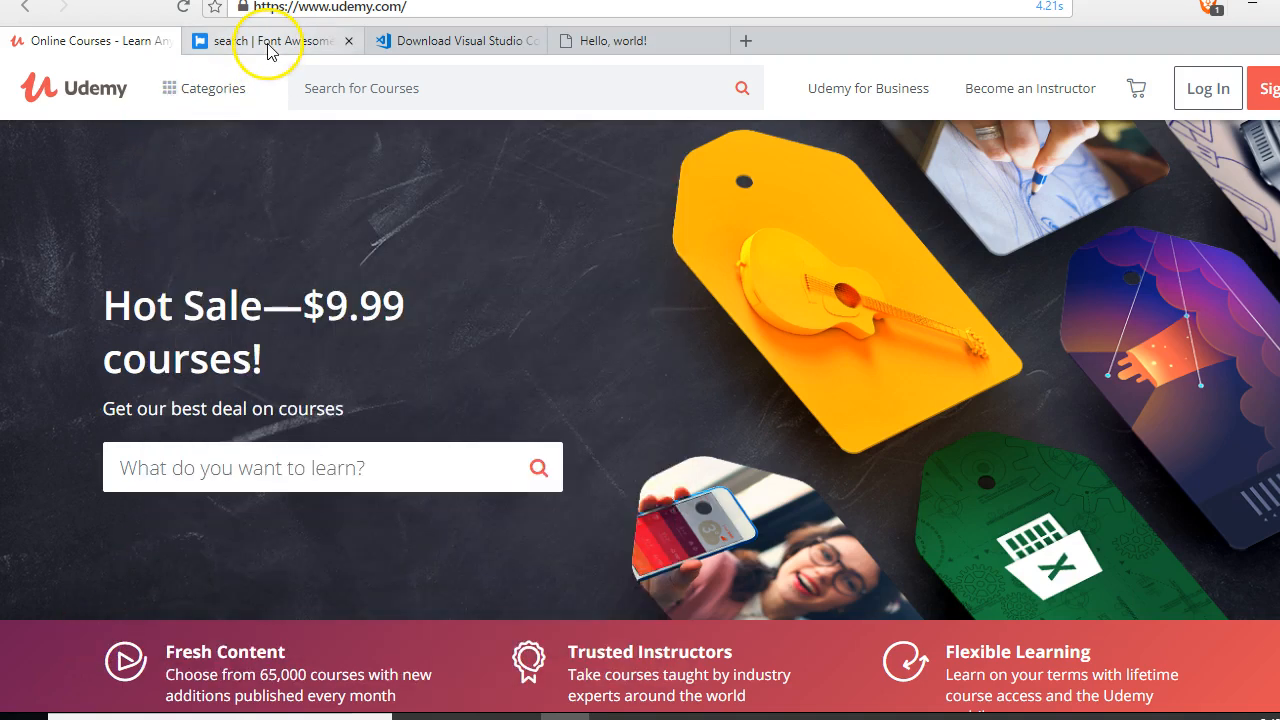
Search Font Awesome icons for 'categories', then replace the search with 'list'.
click(270, 40)
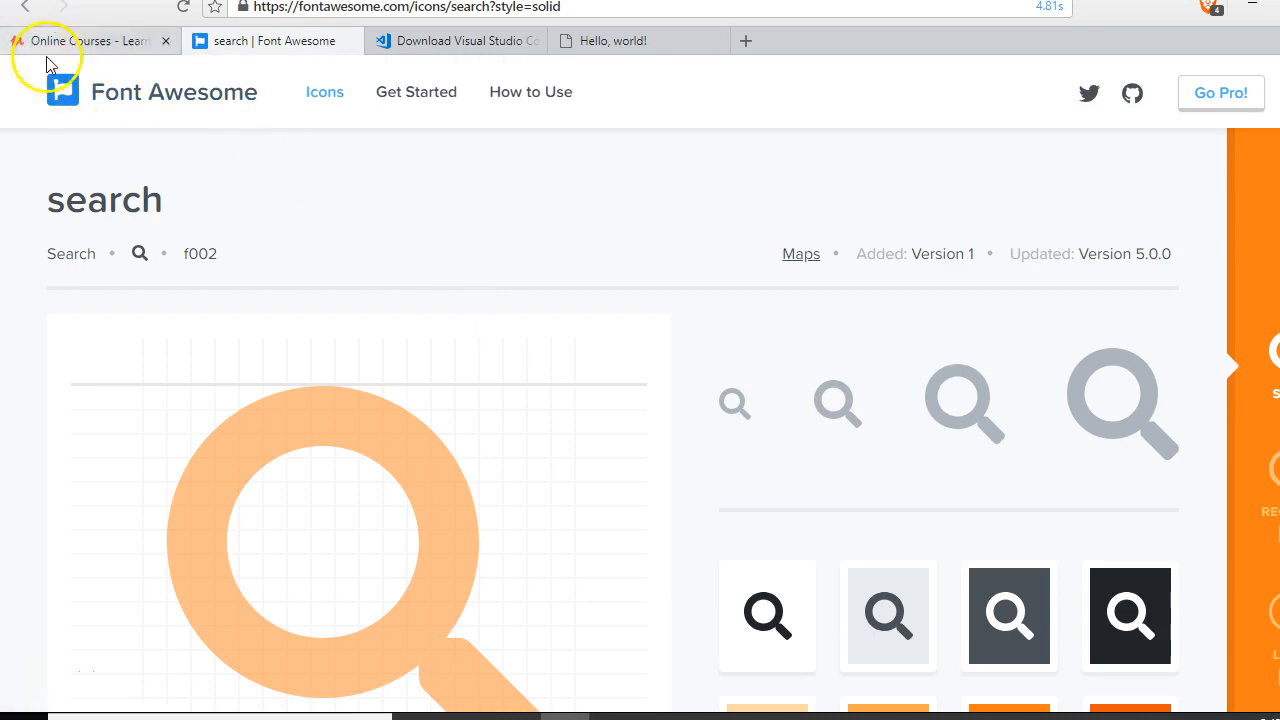
mouse_move(50, 25)
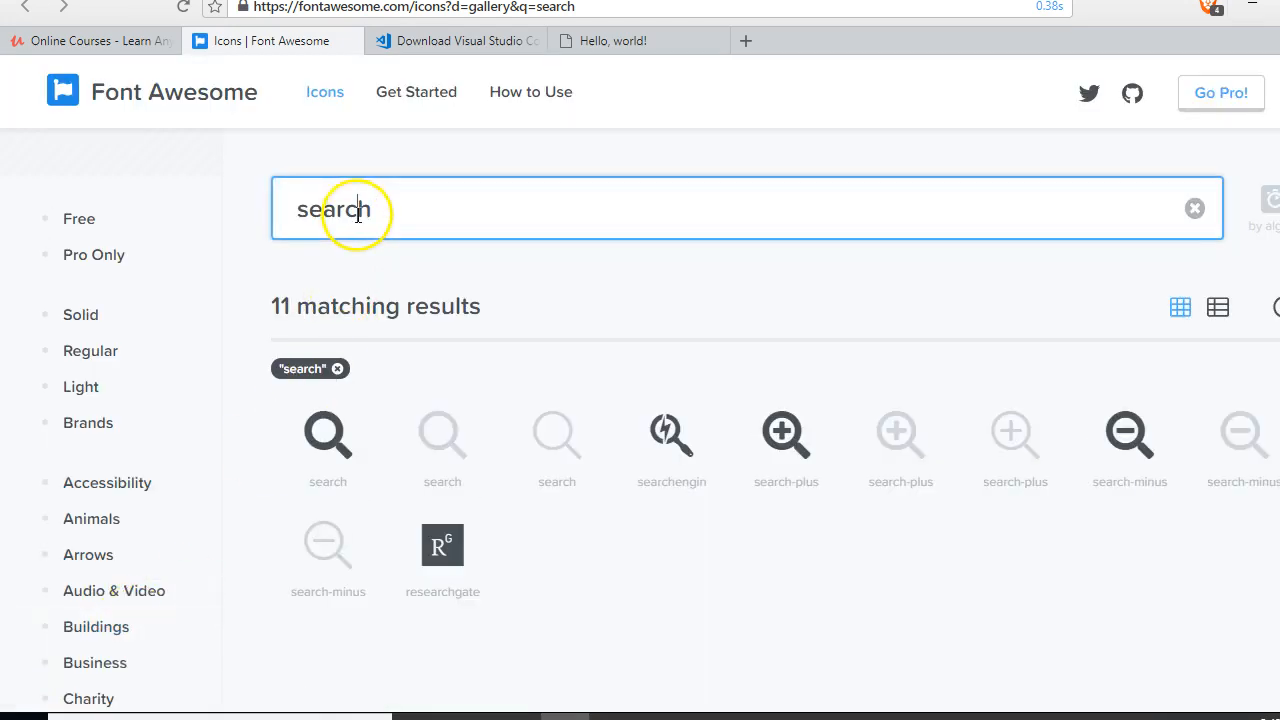
text(ca)
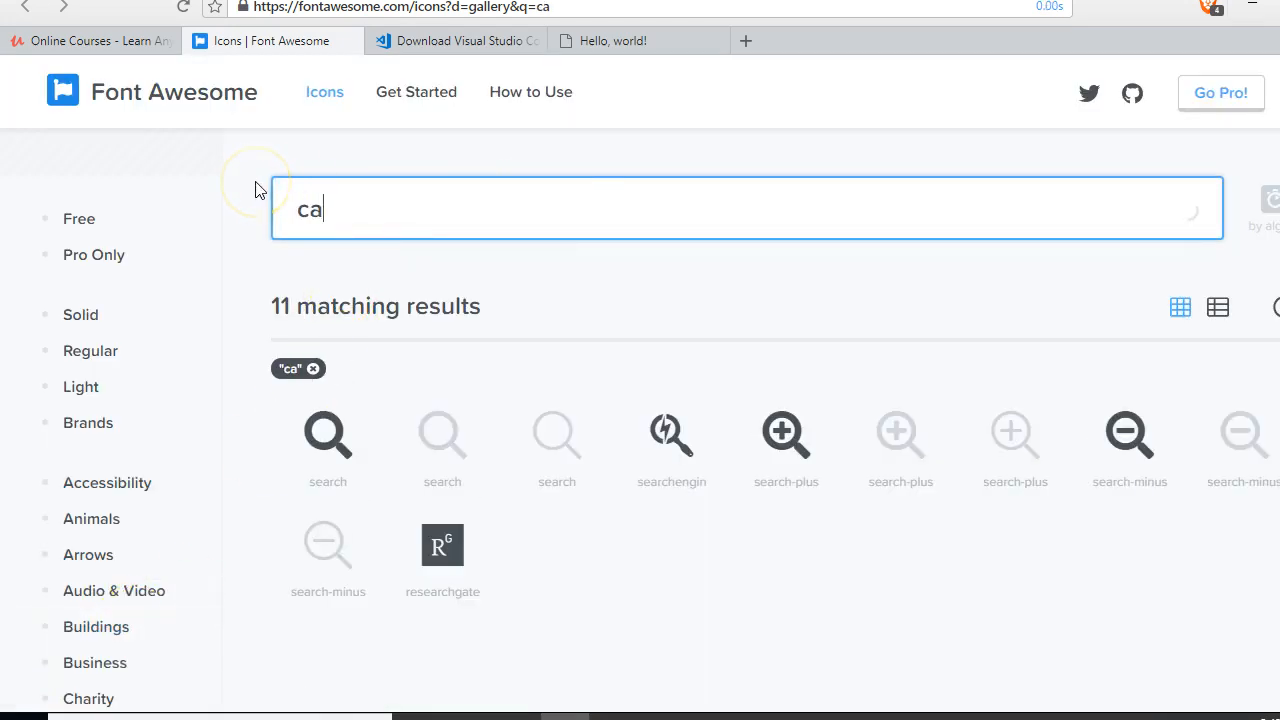
text(tego)
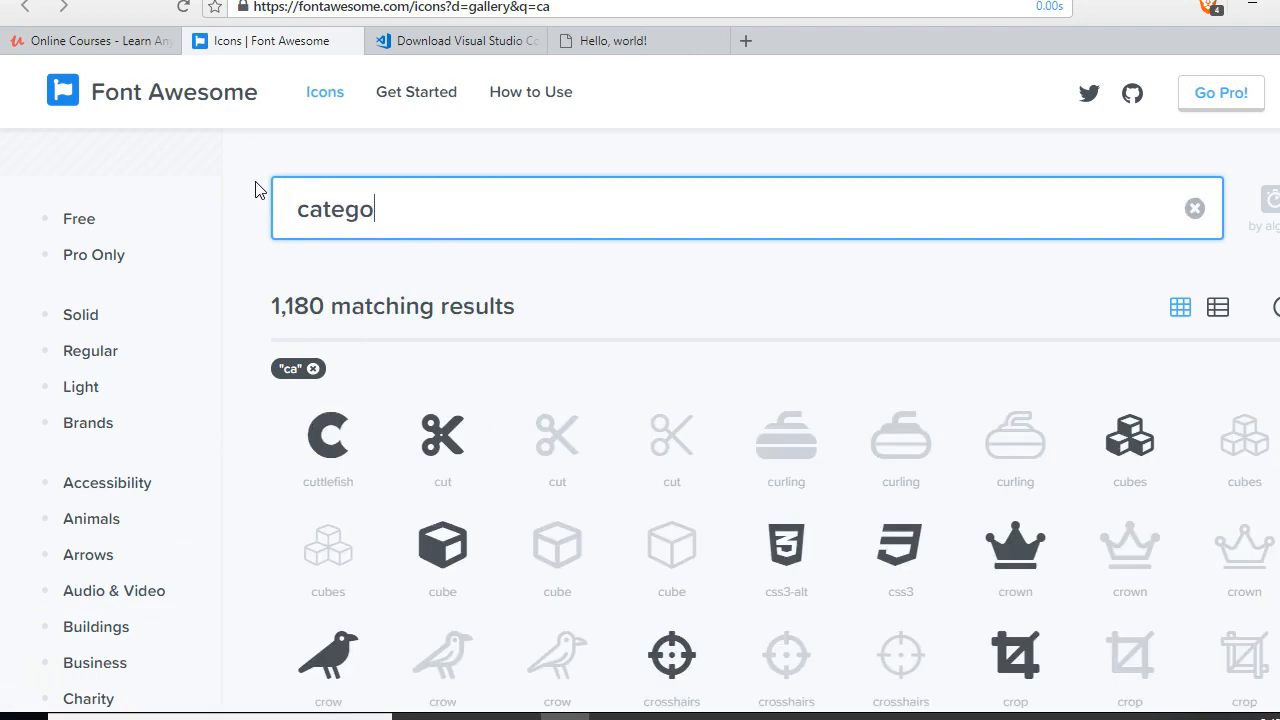
text(ry)
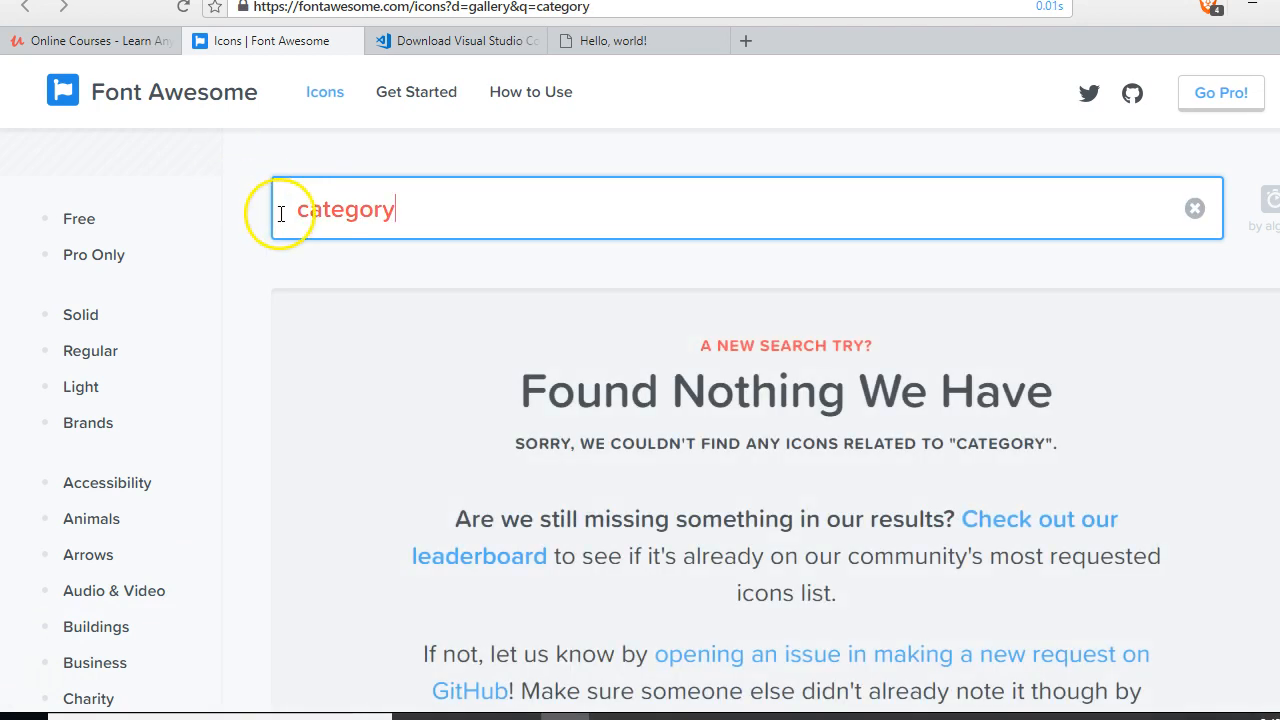
text(es)
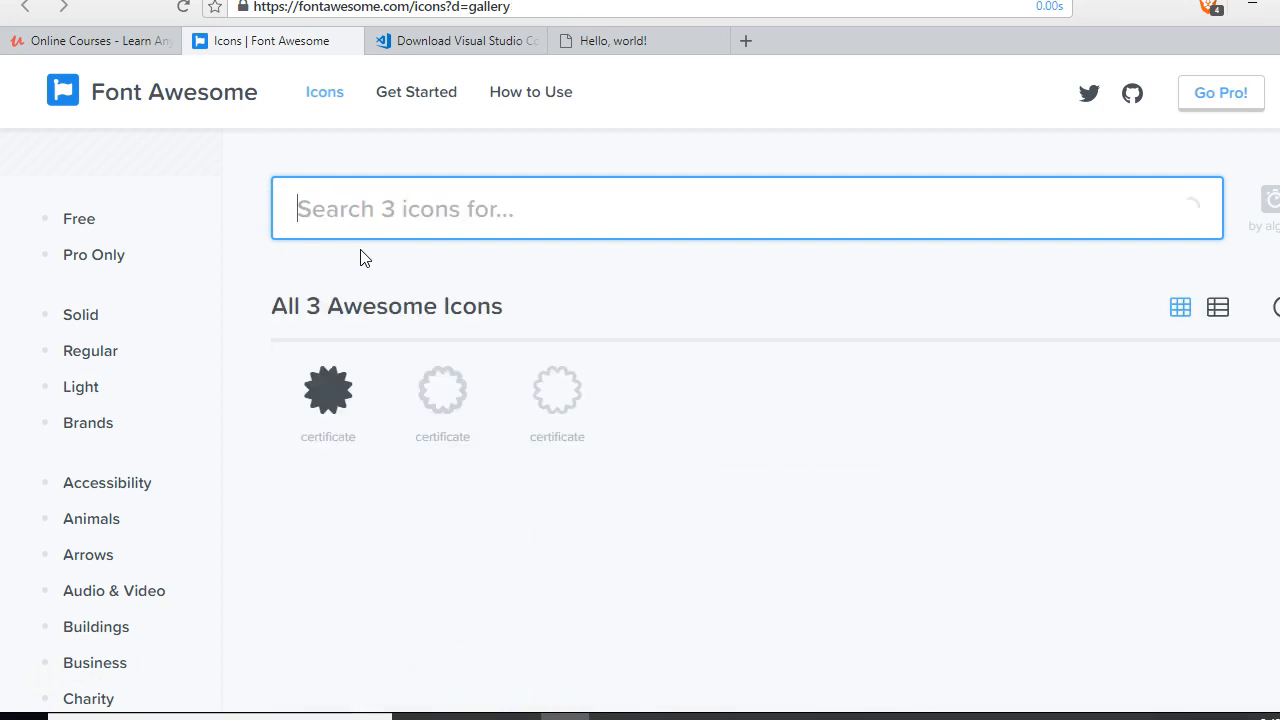
text(list)
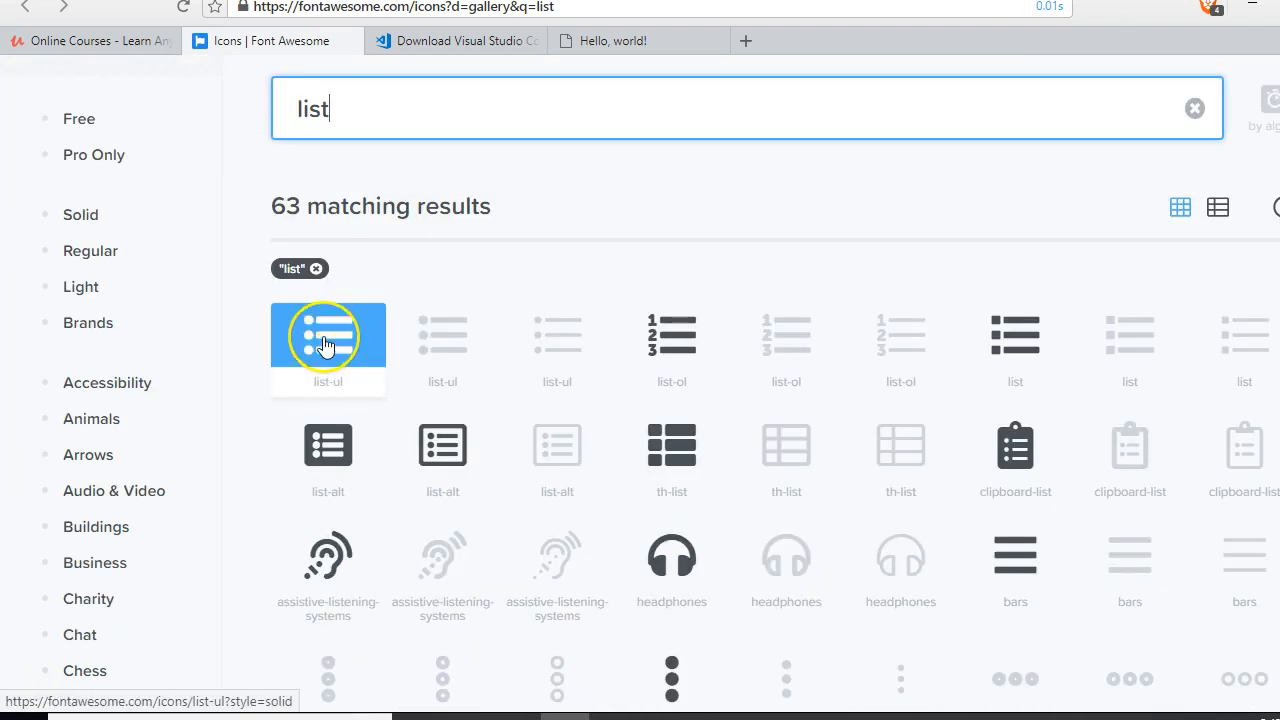
Open the list-ul icon page to show its <i class="fas fa-list-ul"> snippet.
scroll(down, 3)
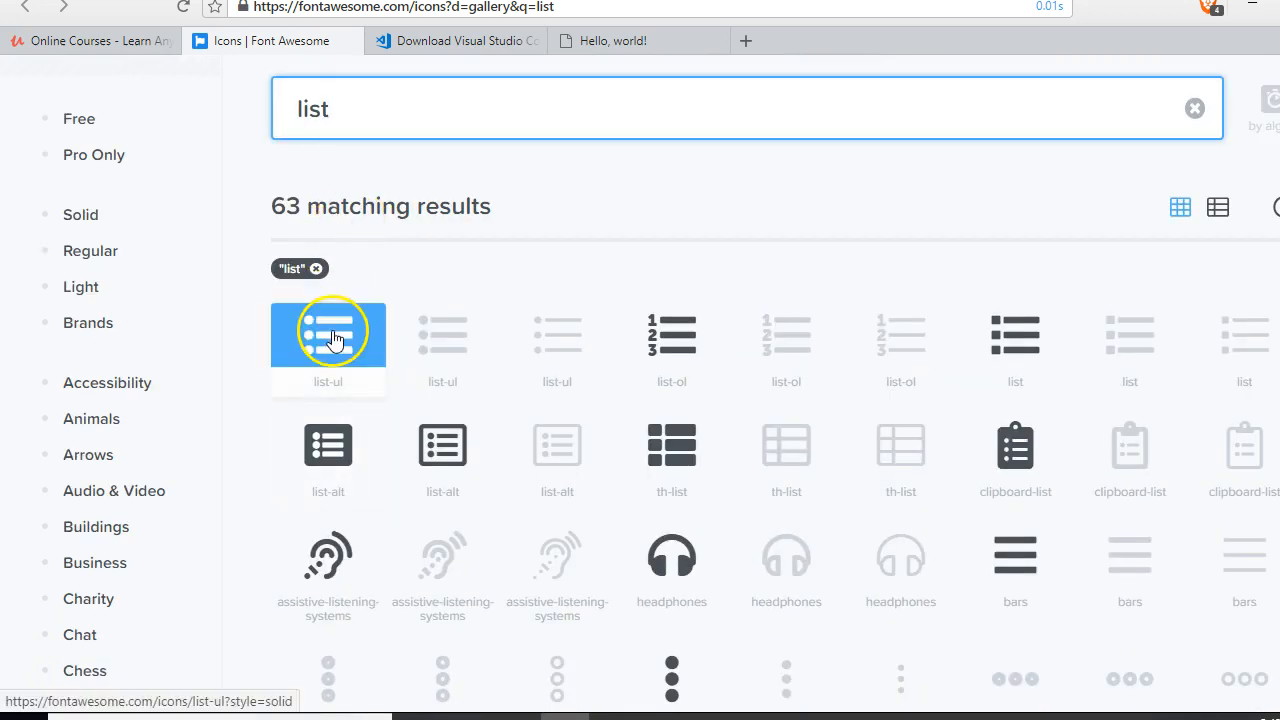
click(328, 331)
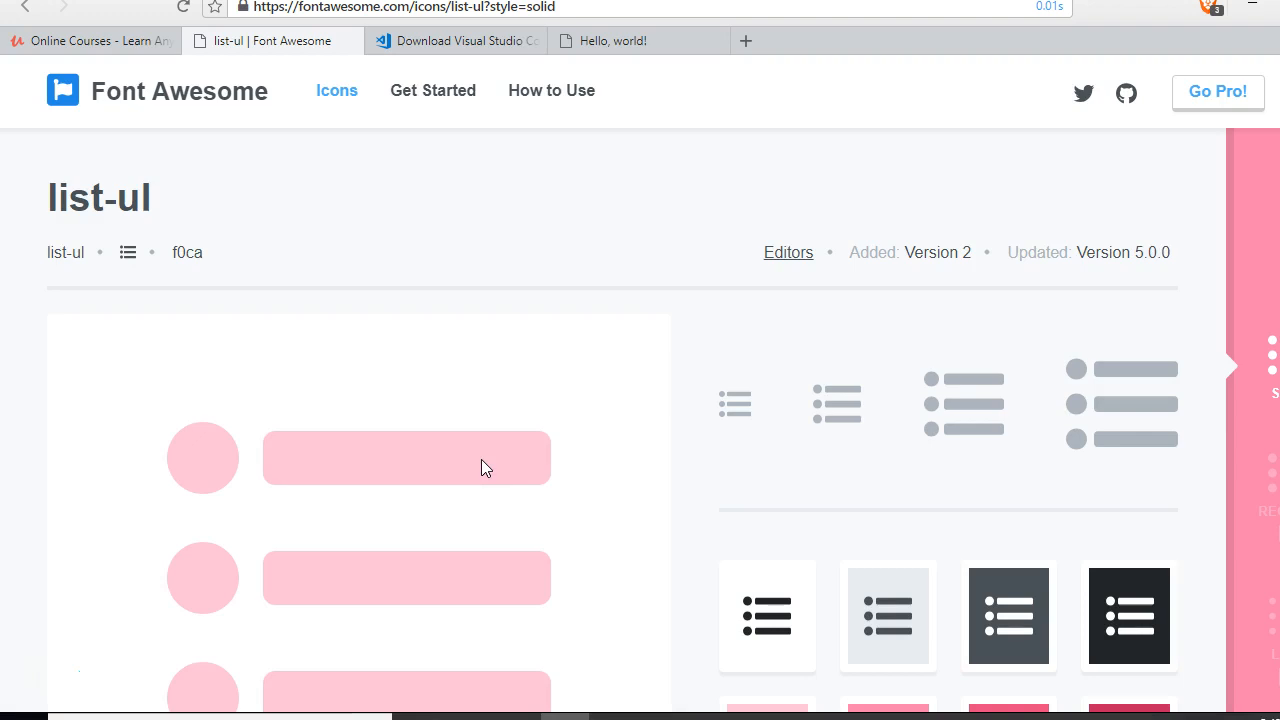
scroll(down, 3)
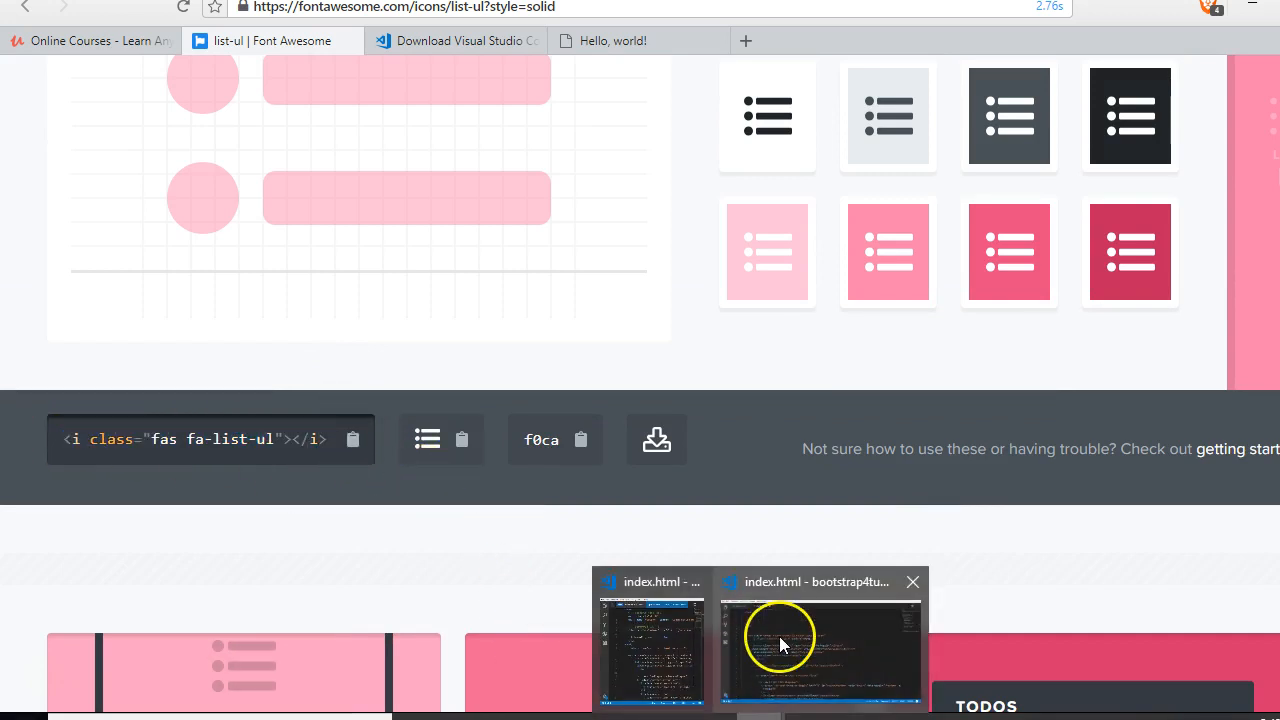
Switch to index.html in VS Code and scroll to the Categories navbar markup.
click(820, 650)
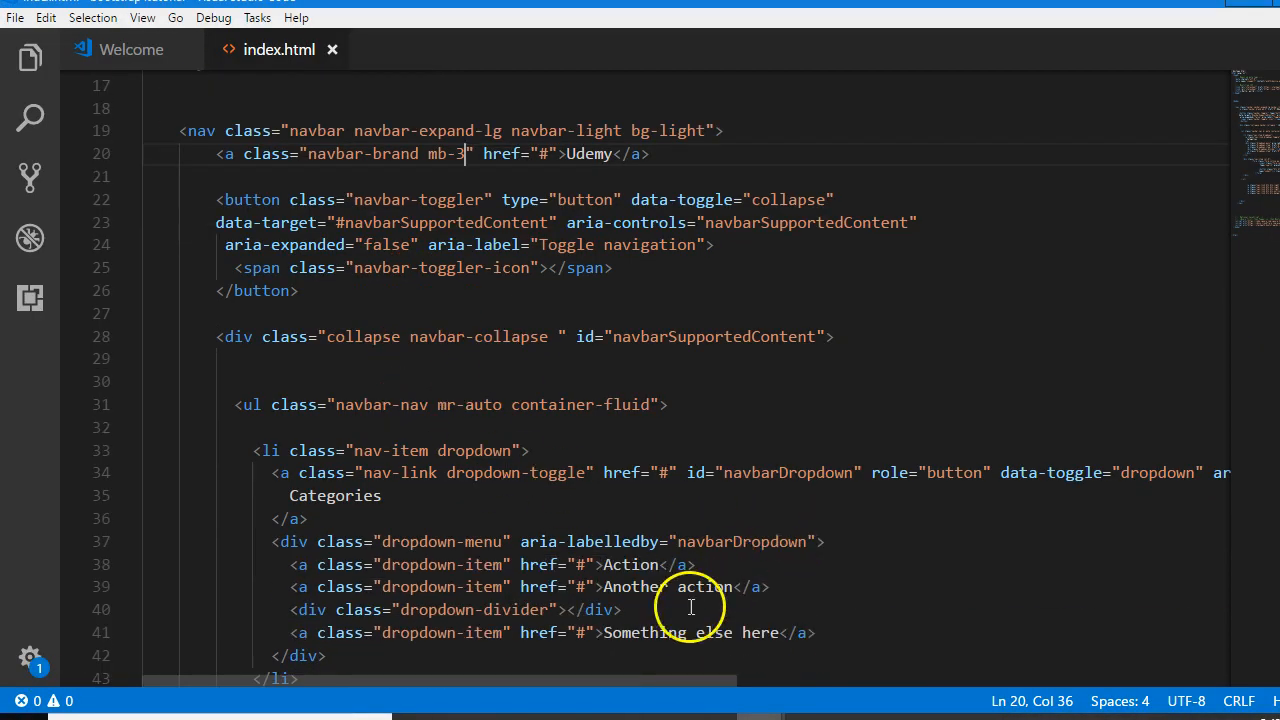
scroll(down, 3)
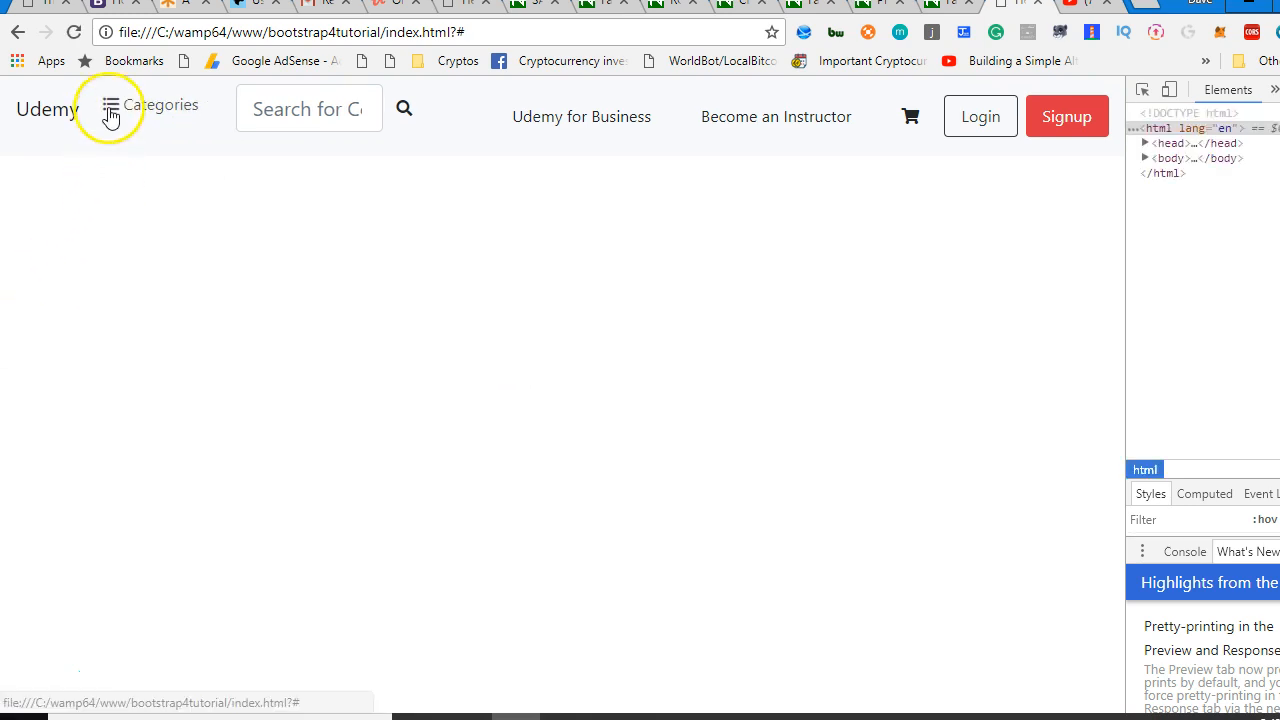
mouse_move(545, 135)
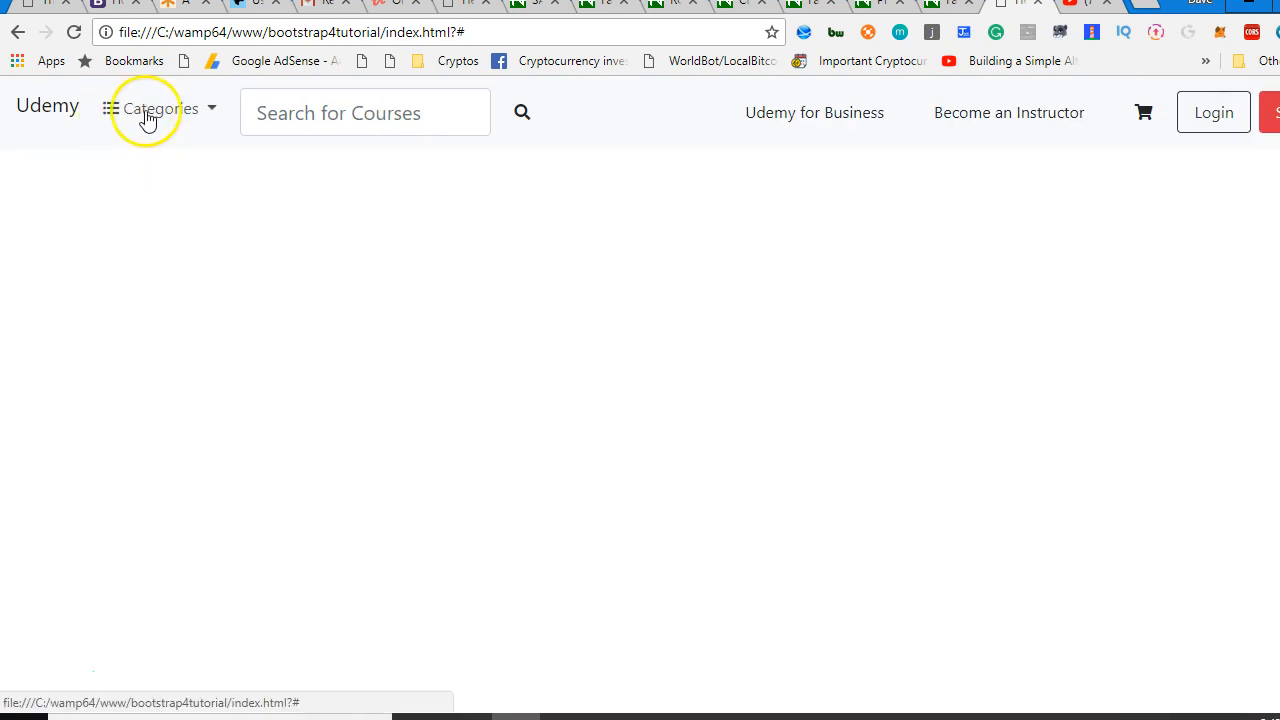
mouse_move(175, 163)
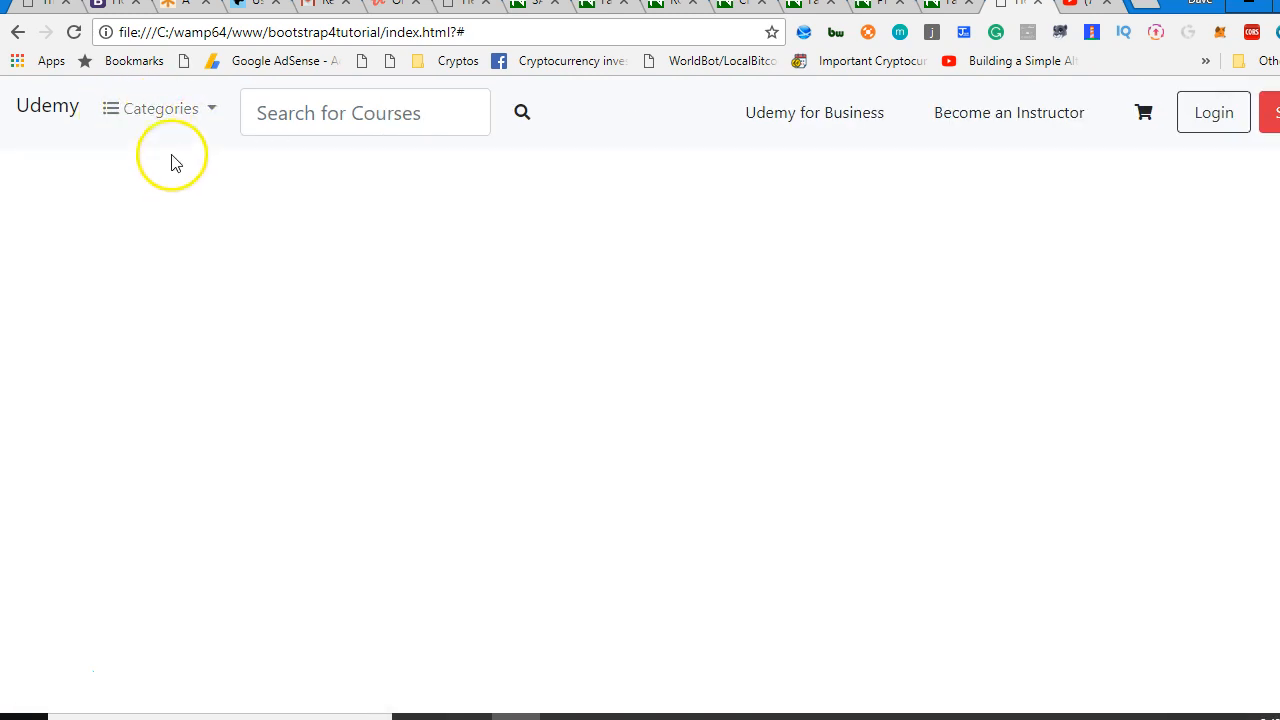
mouse_move(385, 355)
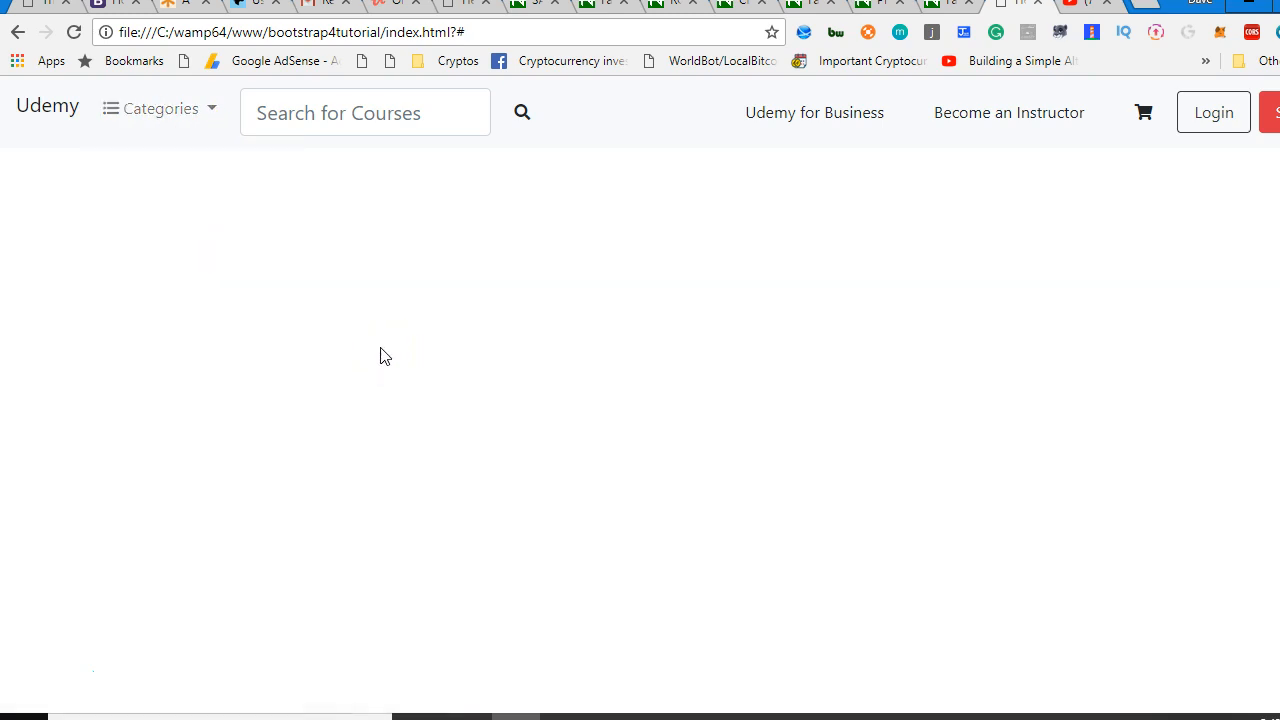
Open and then close the Categories dropdown in Chrome.
click(160, 112)
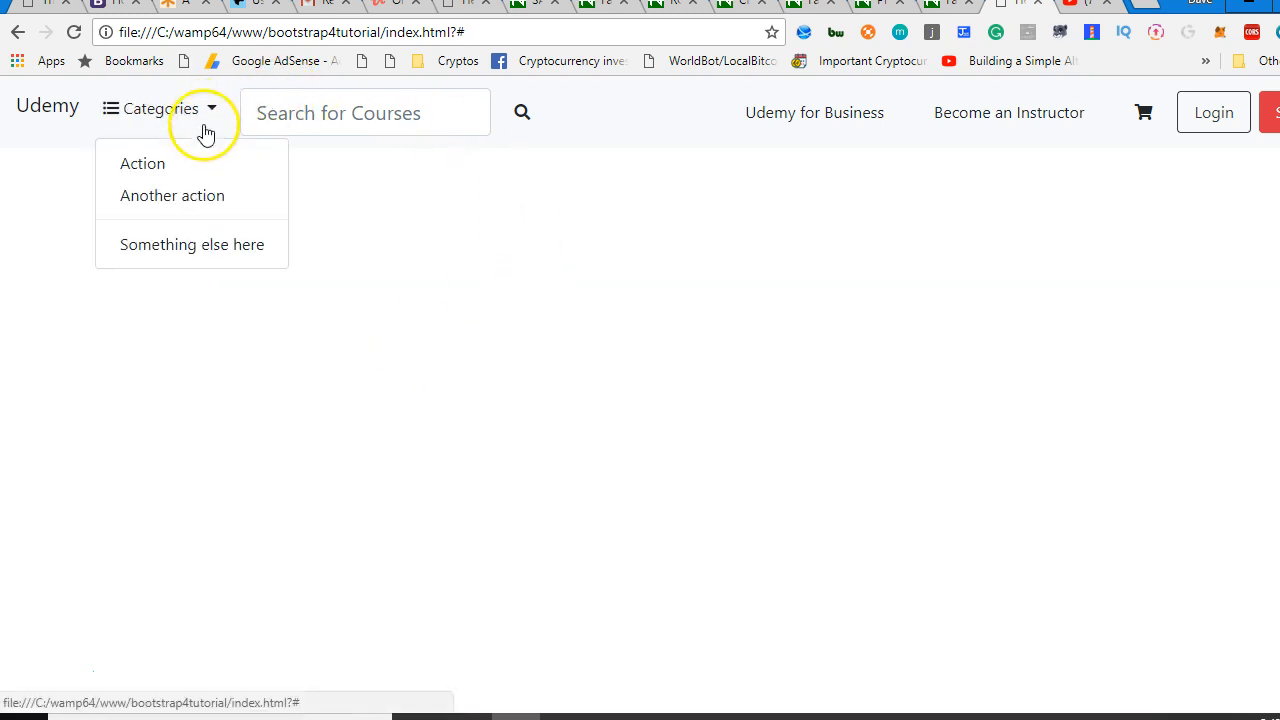
mouse_move(157, 302)
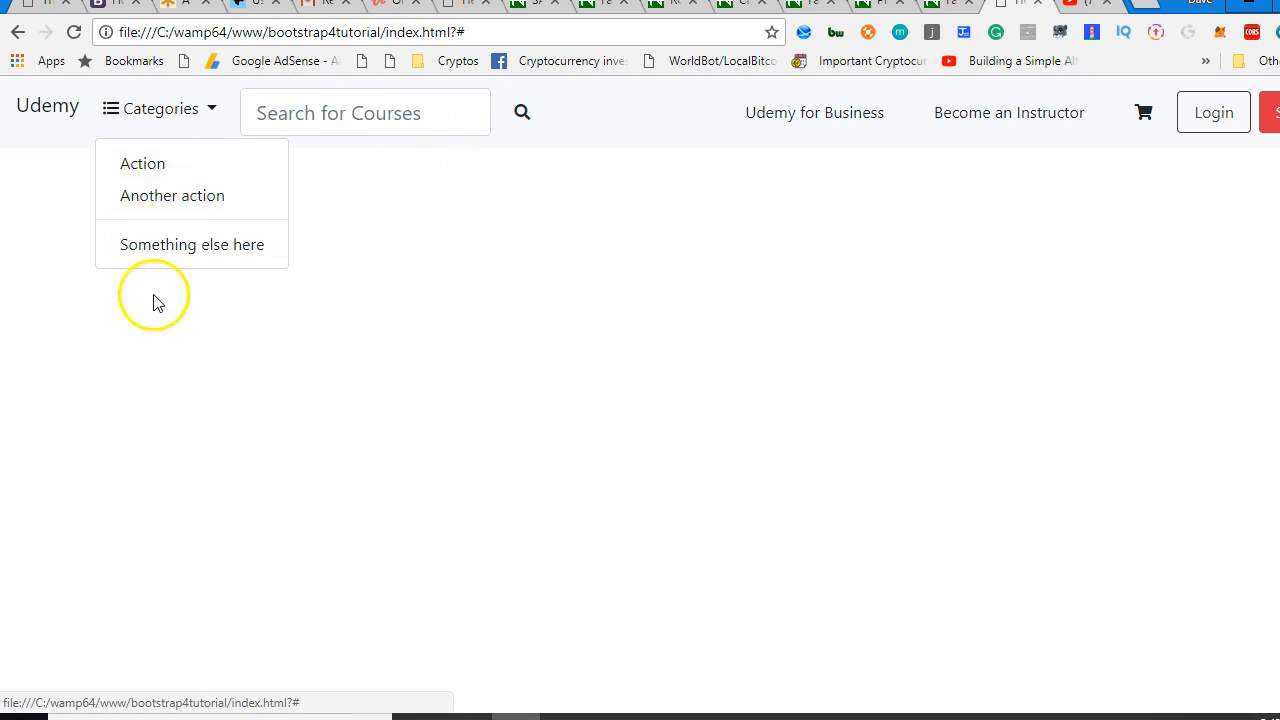
click(522, 112)
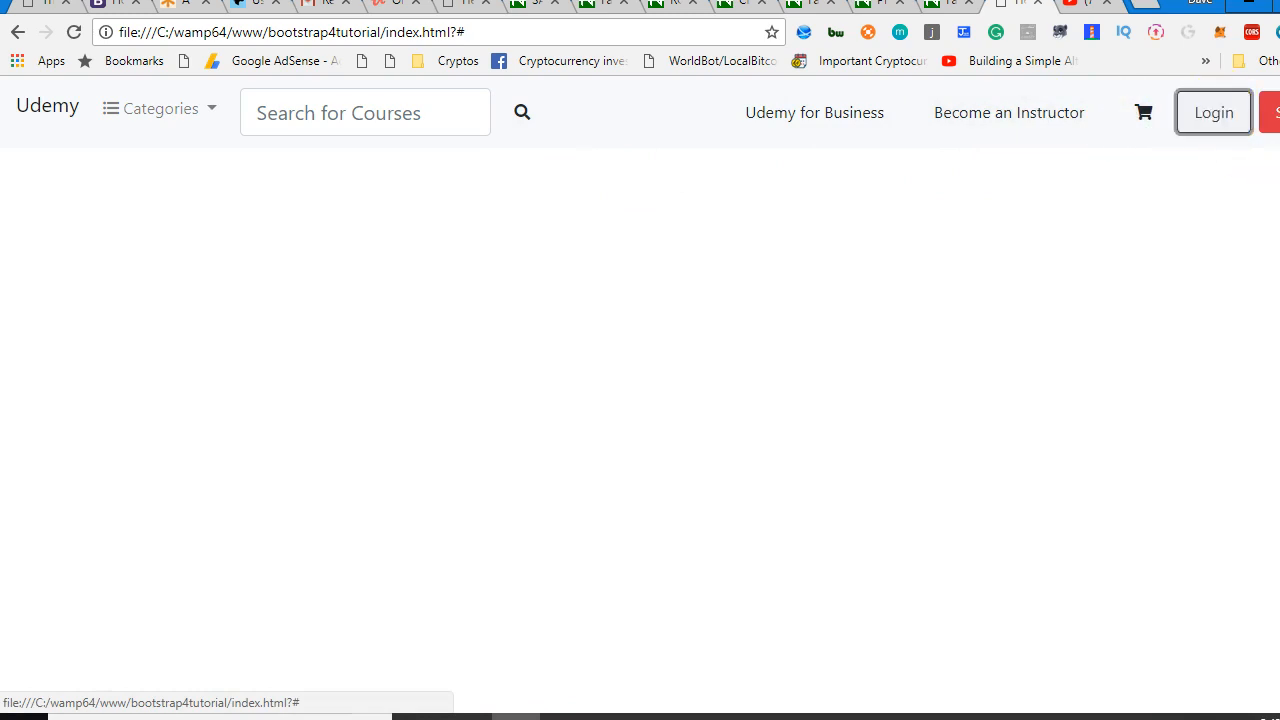
mouse_move(1058, 190)
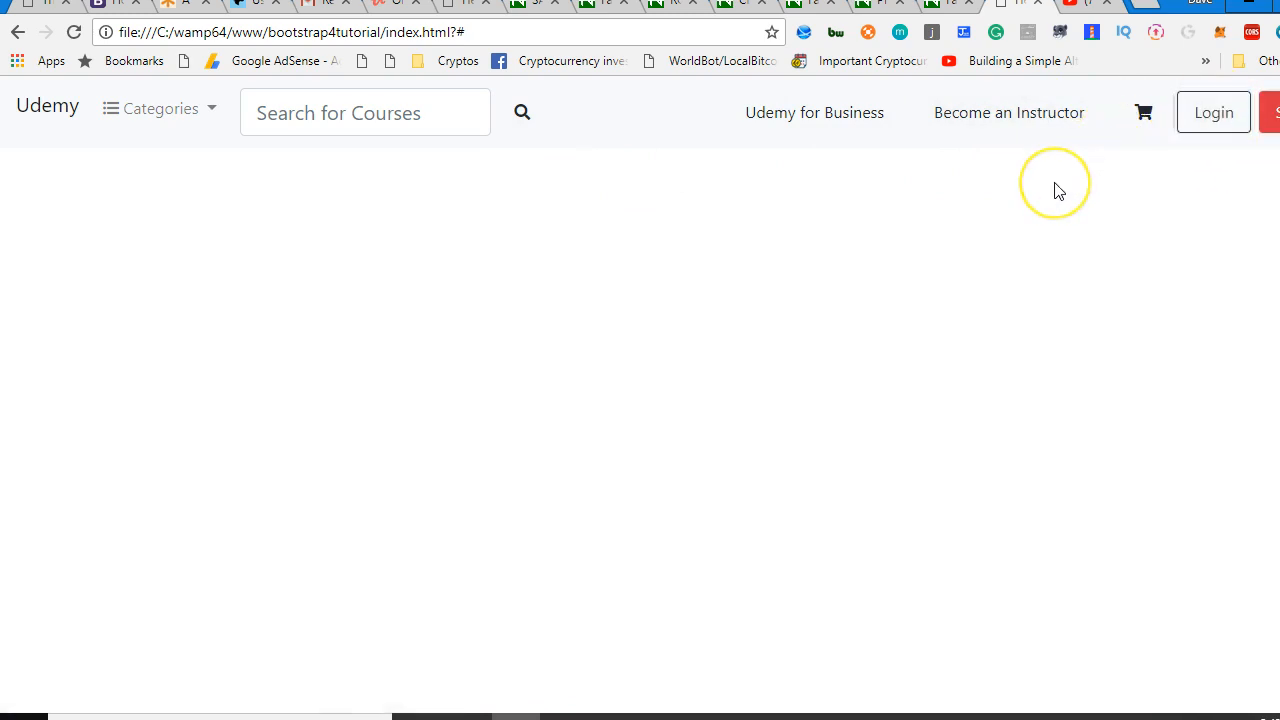
mouse_move(1059, 190)
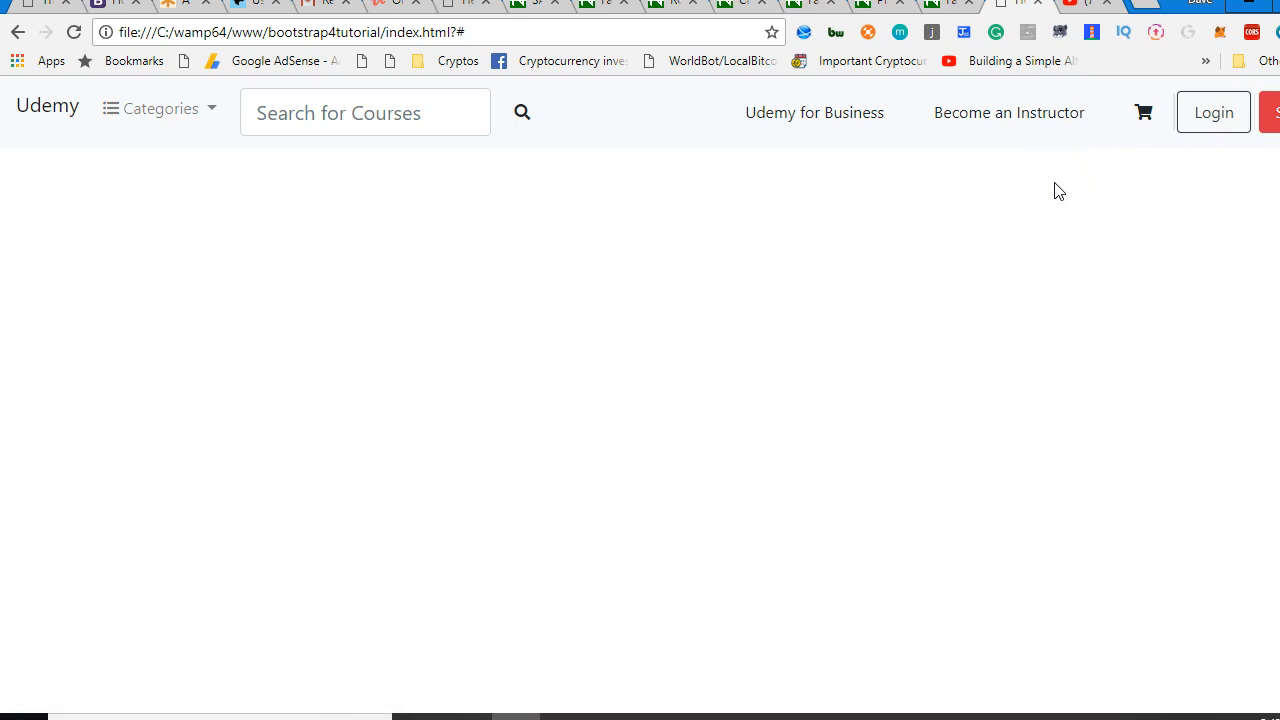
mouse_move(705, 185)
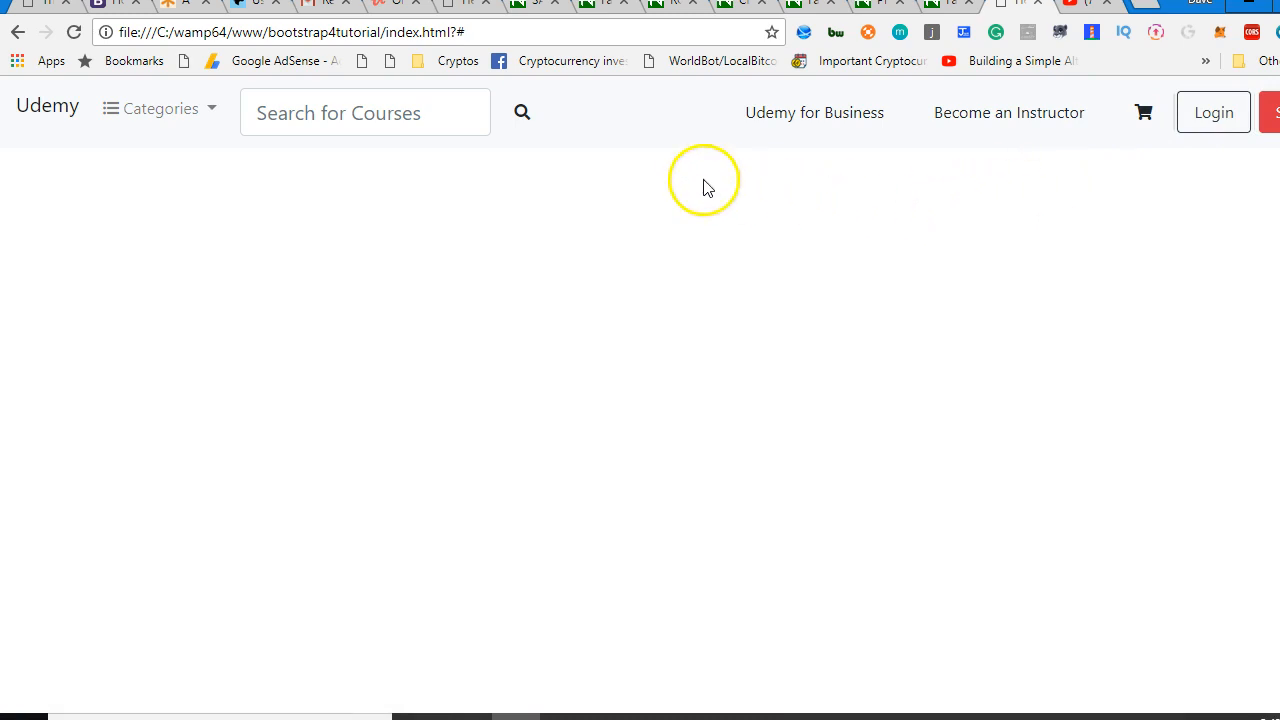
mouse_move(200, 112)
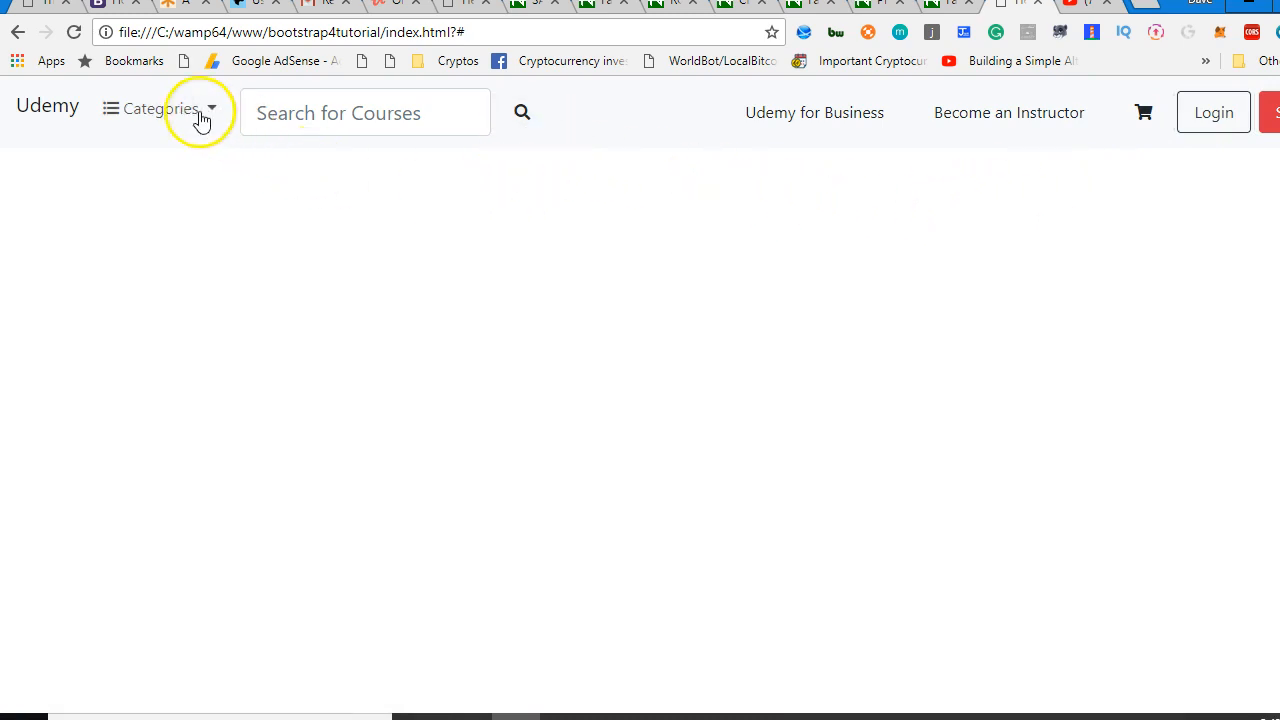
mouse_move(244, 353)
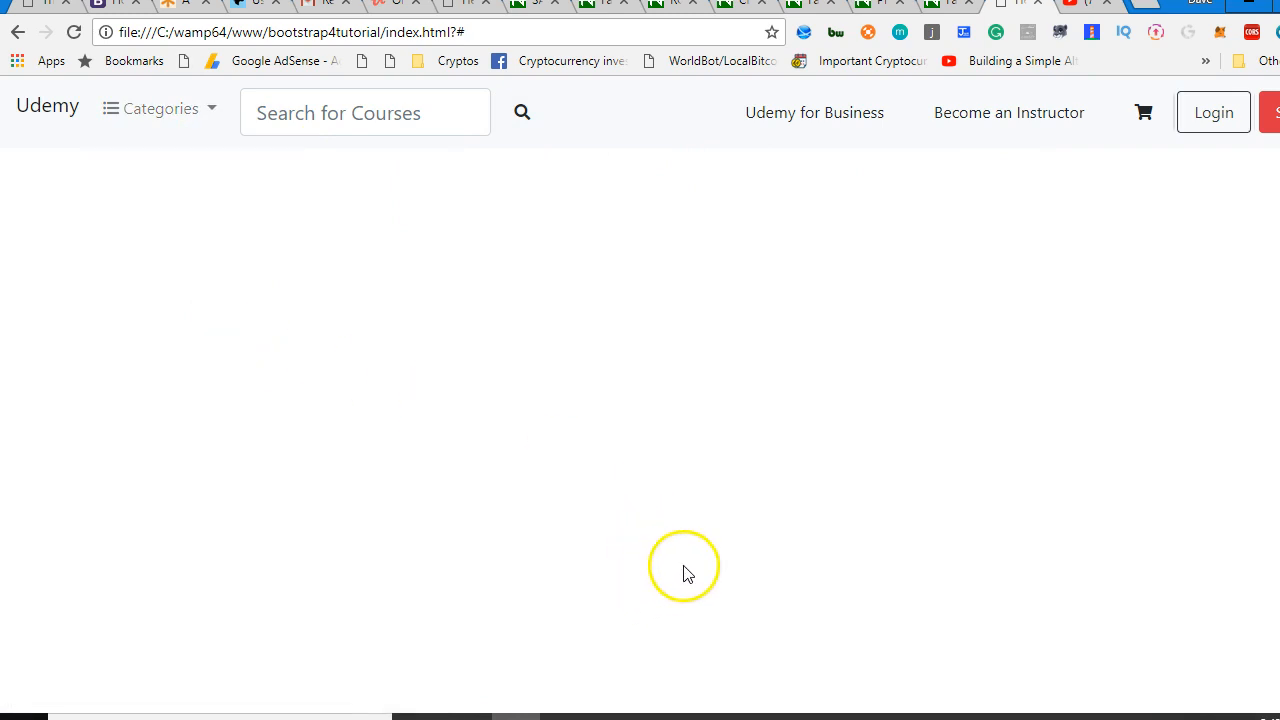
mouse_move(582, 705)
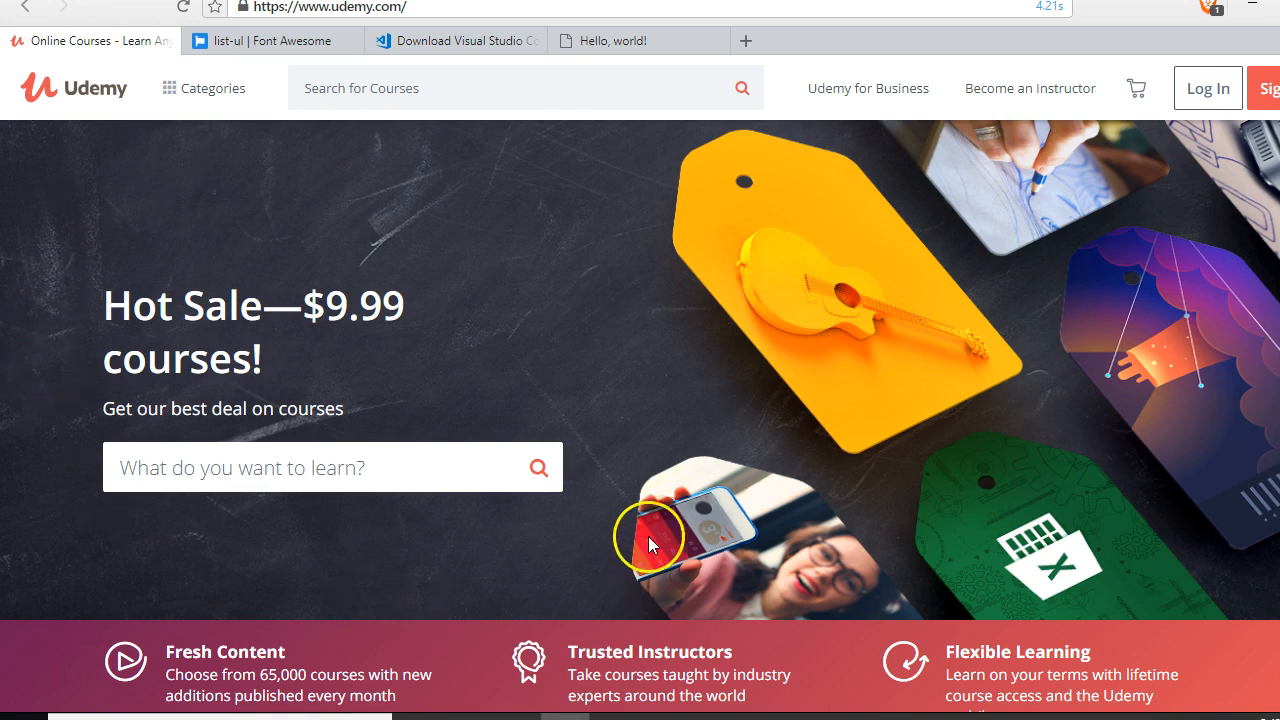
mouse_move(668, 542)
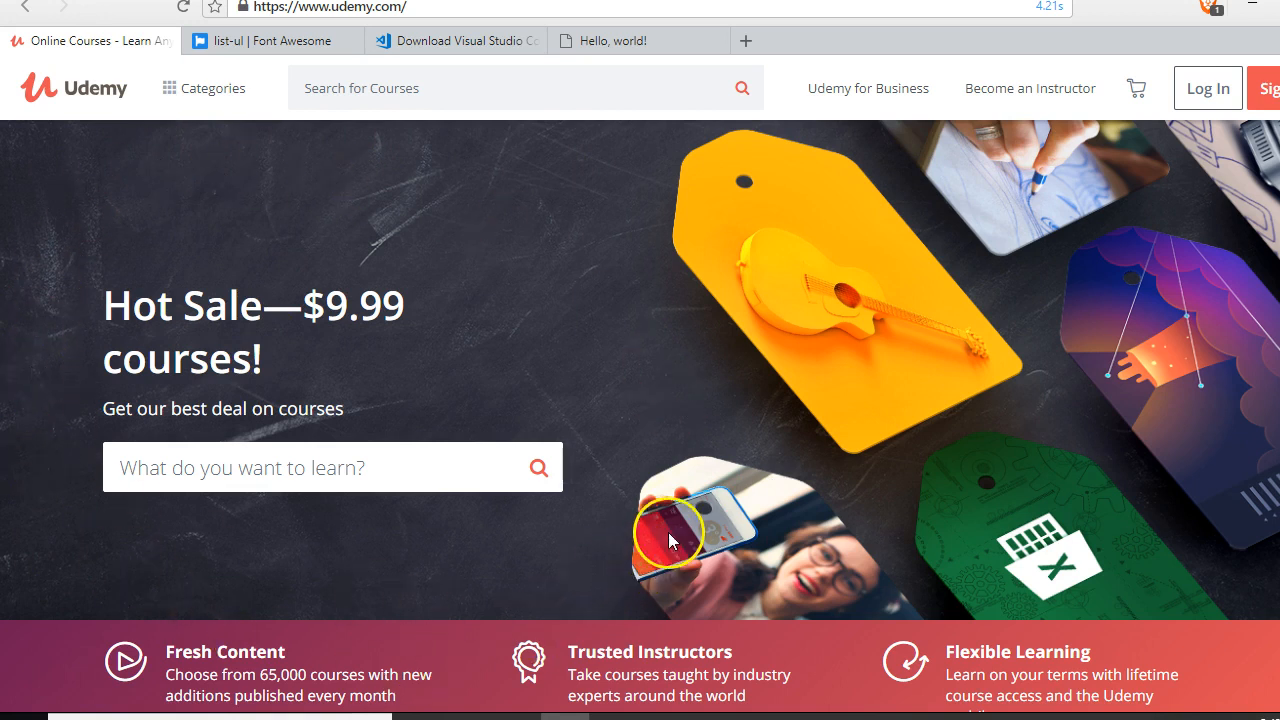
mouse_move(935, 553)
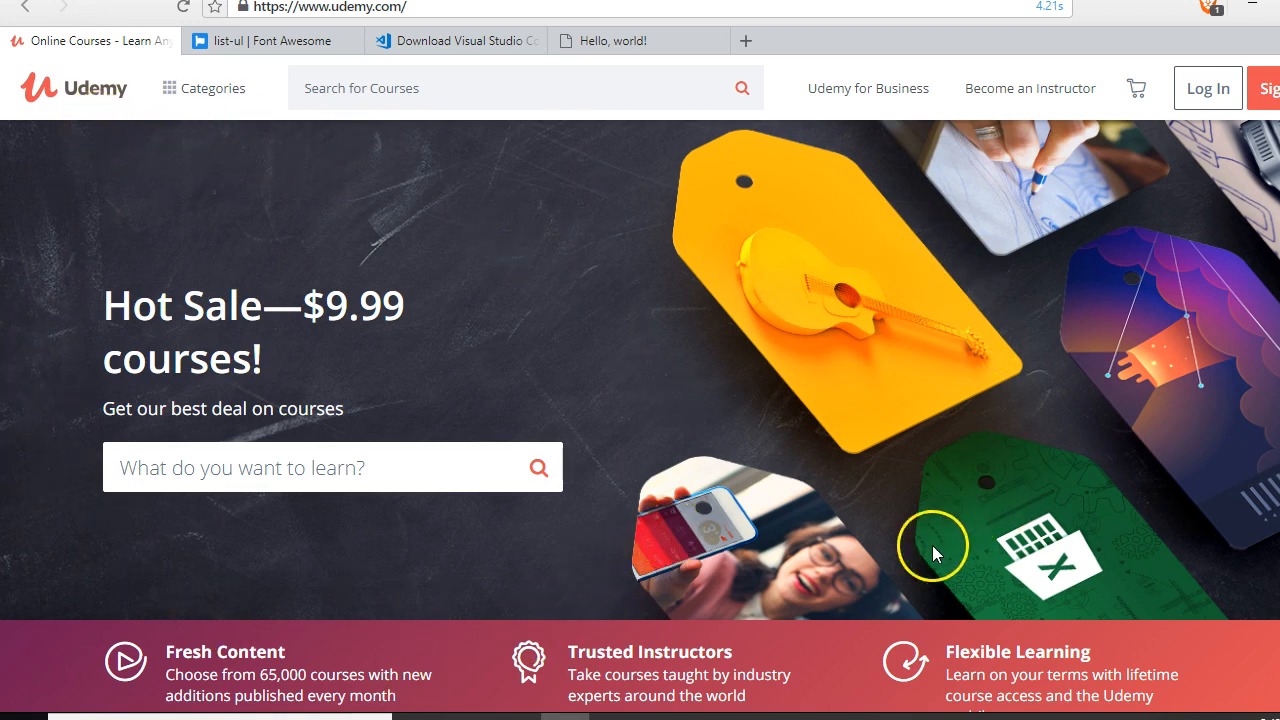
mouse_move(225, 373)
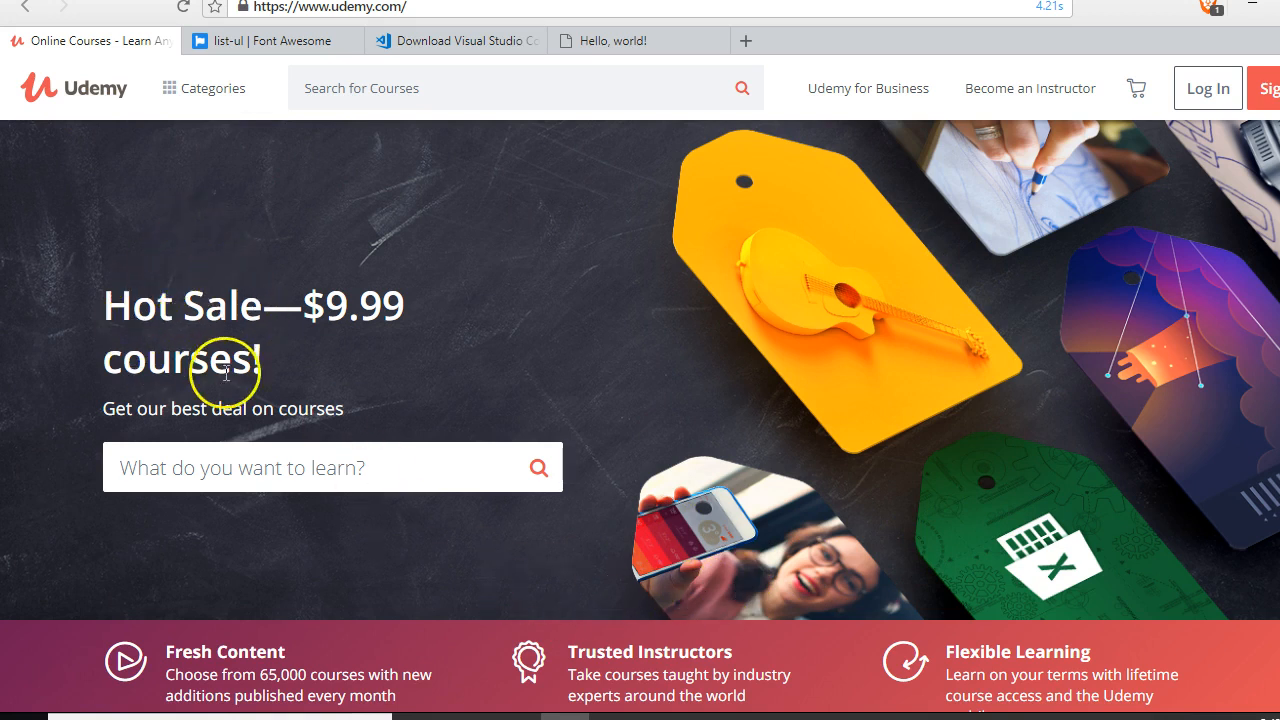
mouse_move(160, 408)
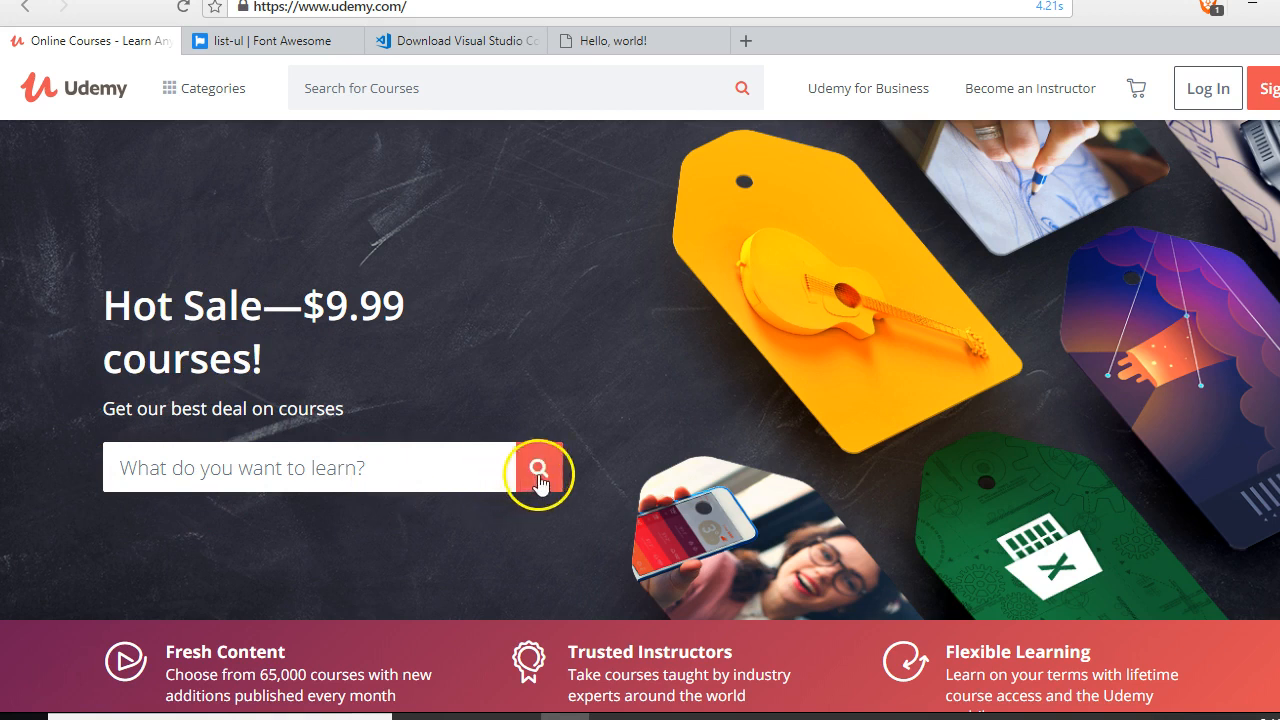
mouse_move(690, 478)
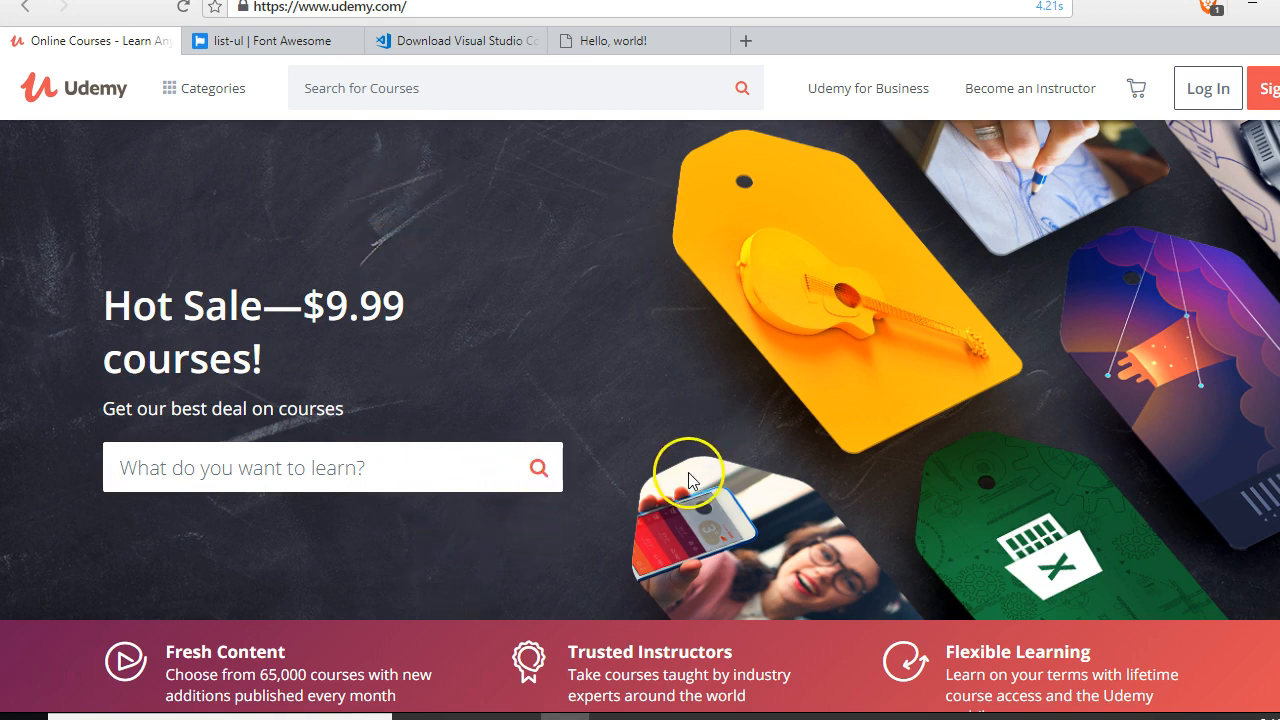
mouse_move(78, 678)
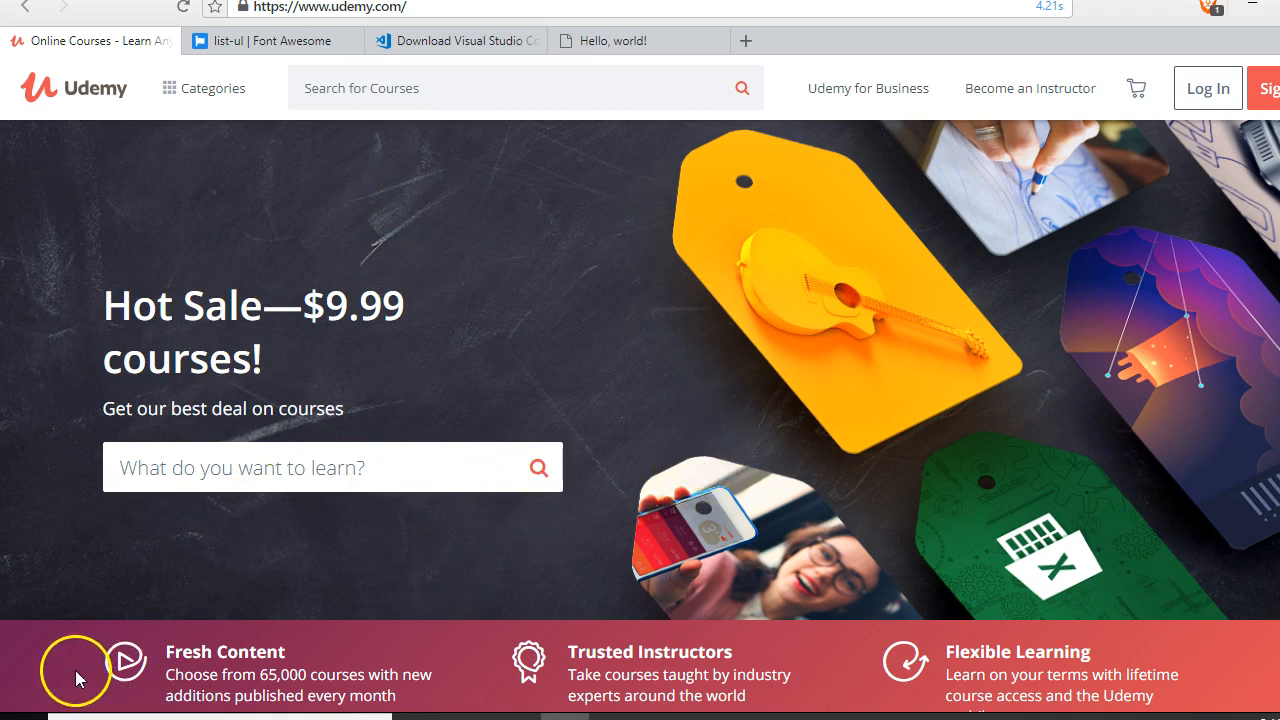